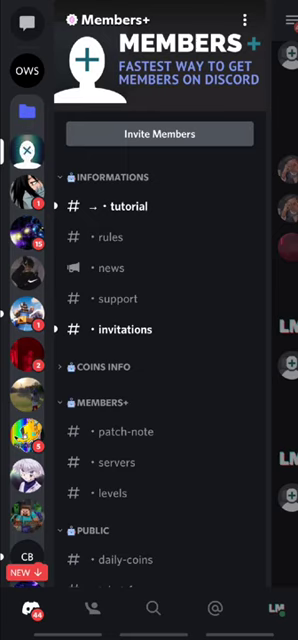
Scroll the Members+ server's channel list to reach tchat-en.
{"action": "scroll", "scroll_direction": "down", "scroll_amount": 3}
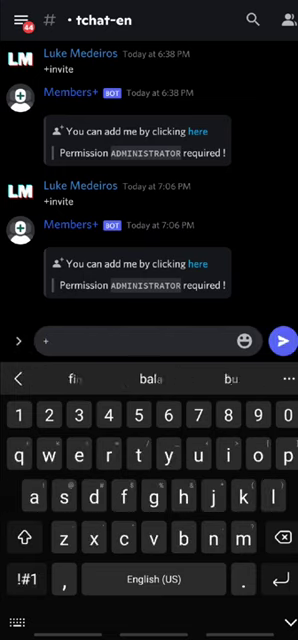
Send +invite to the Members+ bot in tchat-en.
{"action": "type", "text": "+invite"}
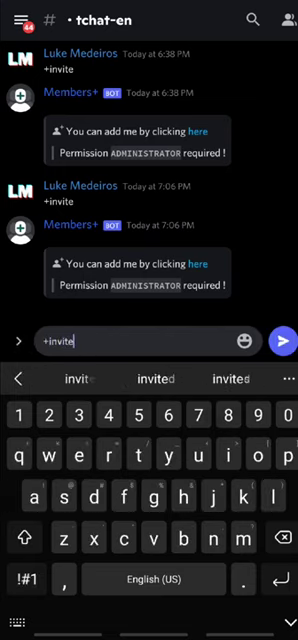
{"action": "left_click", "coordinate": [278, 340]}
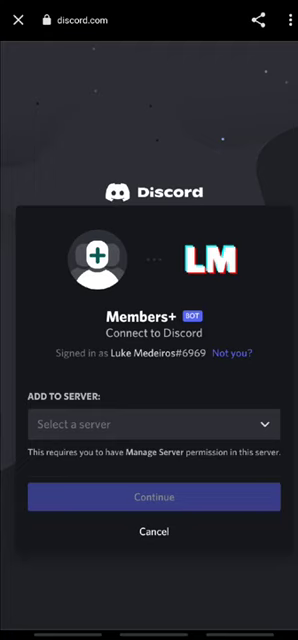
Pick the destination server from the authorization page's 'Select a server' dropdown.
{"action": "left_click", "coordinate": [149, 424]}
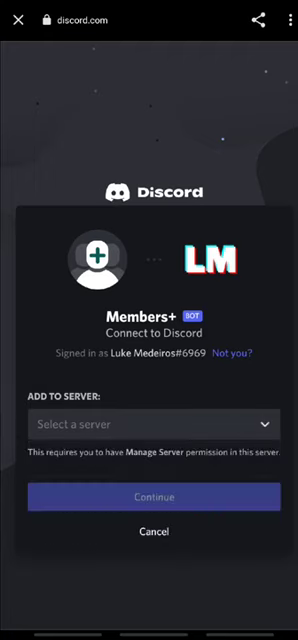
{"action": "left_click", "coordinate": [149, 559]}
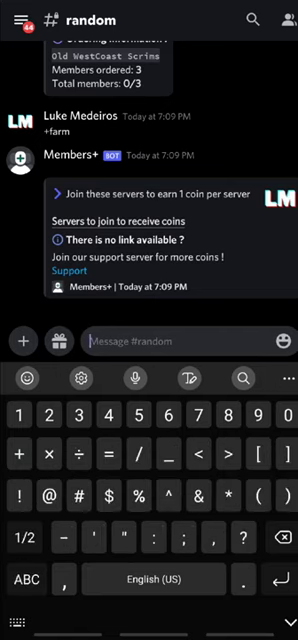
Send +info and +help to Members+ in the random channel.
{"action": "type", "text": "+info"}
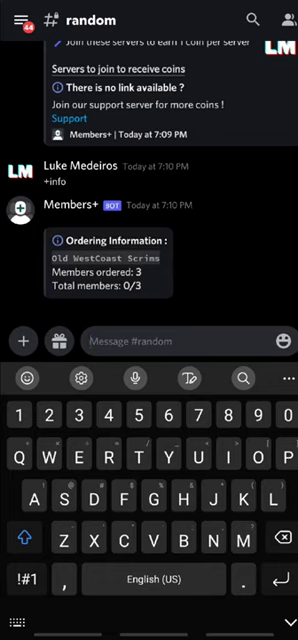
{"action": "left_click", "coordinate": [150, 342]}
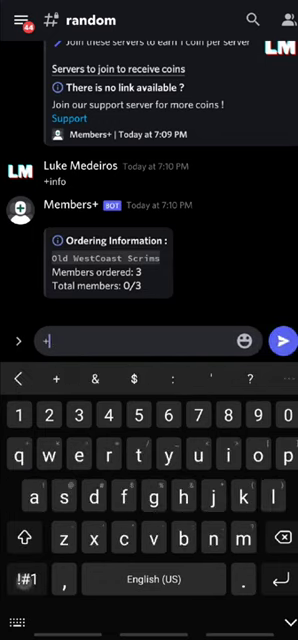
{"action": "type", "text": "help"}
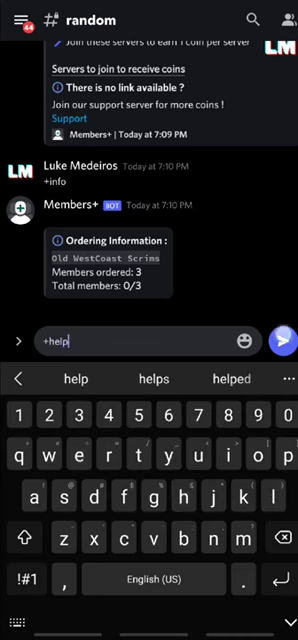
{"action": "left_click", "coordinate": [278, 339]}
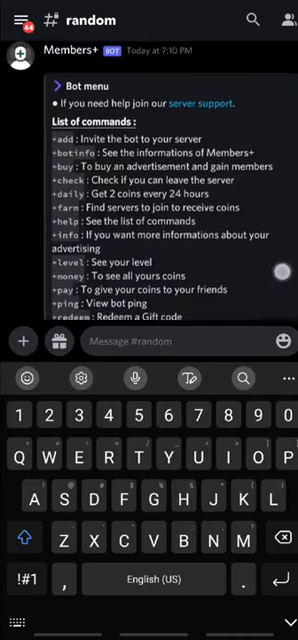